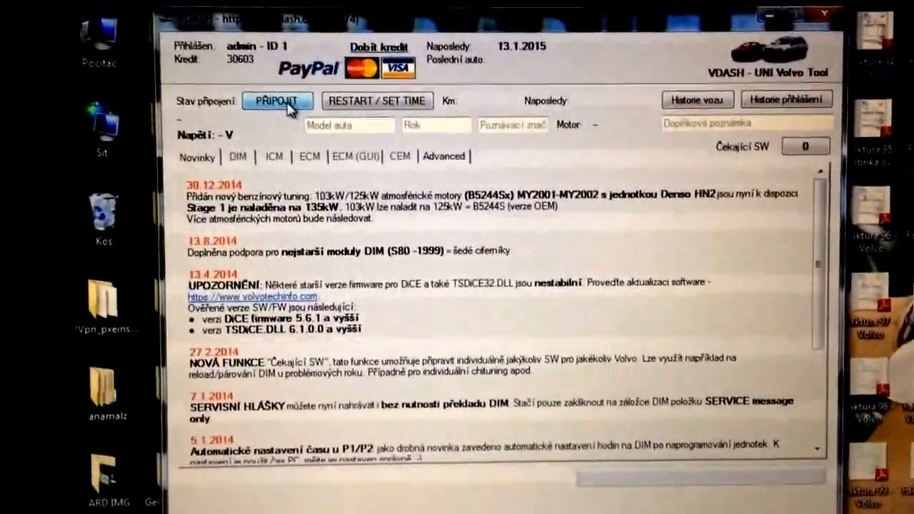
Connect to the car and load the 2011 V70 P3 D5244T10 details with 176,685 km.
click(277, 100)
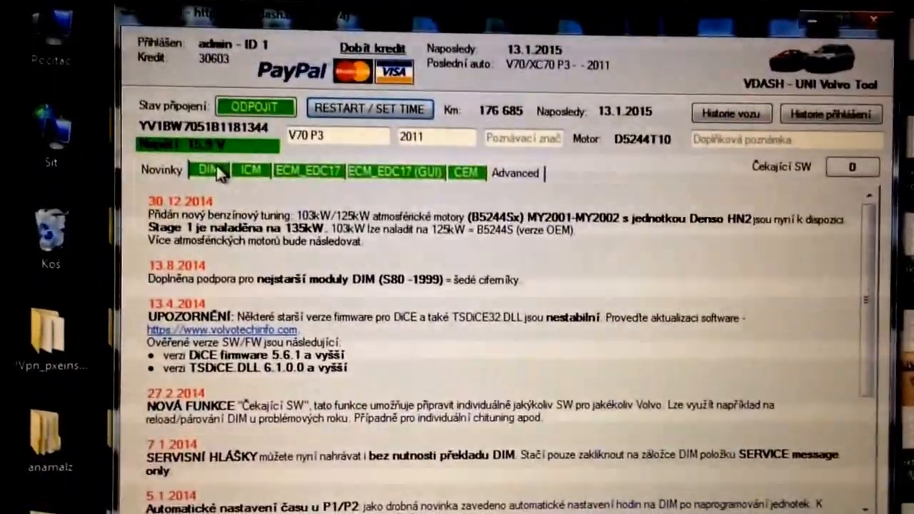
View the DIM language, ICM display and ECM_EDC17 tuning settings (151 kW stock, 165 kW Stage 1).
click(208, 172)
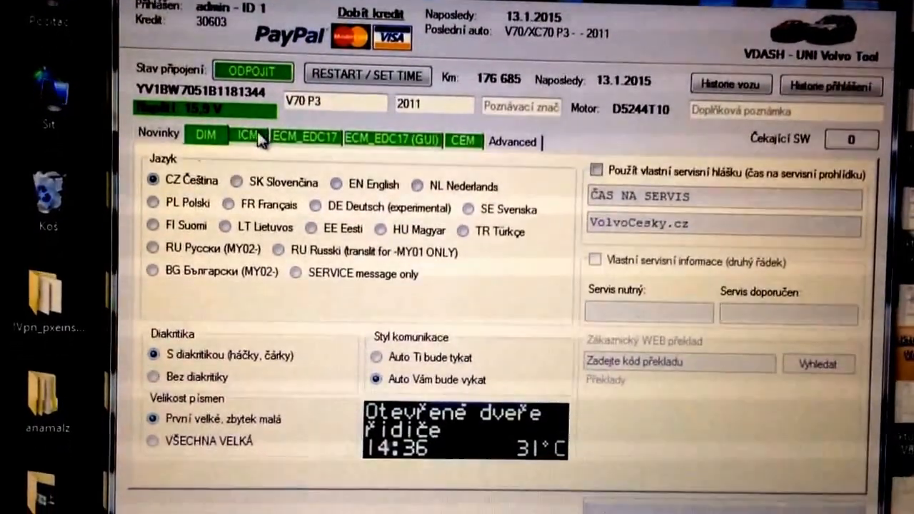
click(246, 136)
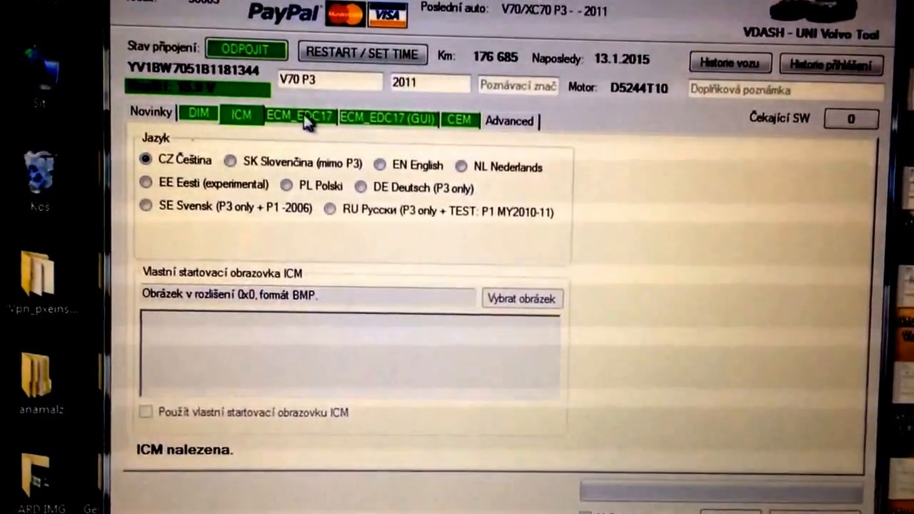
click(388, 120)
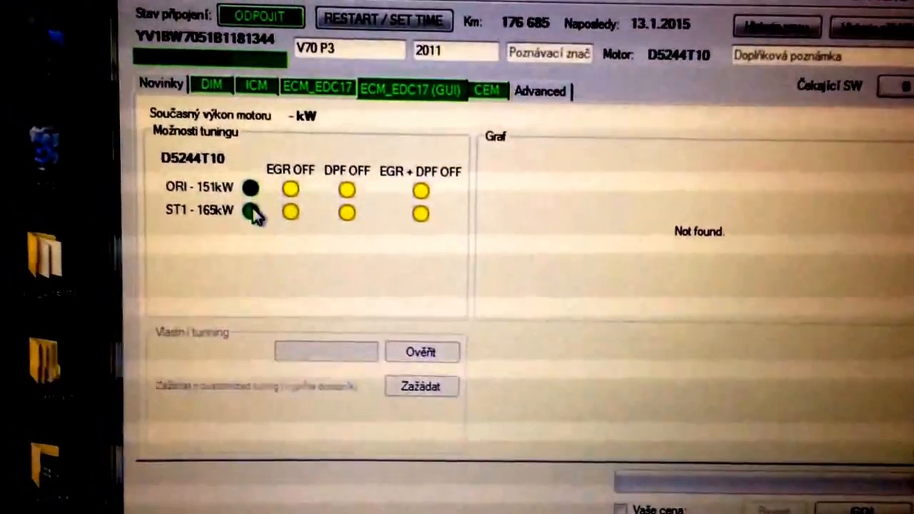
Open the Advanced tab to reach the instrument cluster Europe (km) market setting.
click(486, 90)
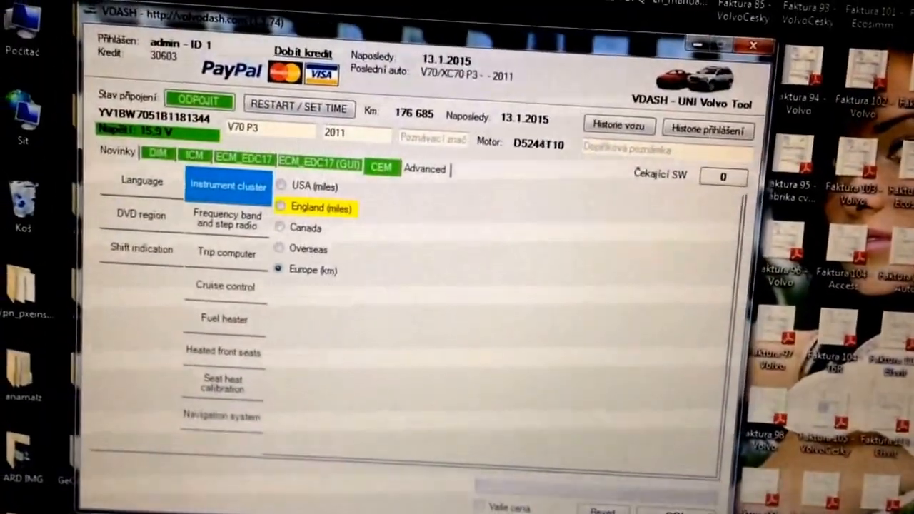
Write the European CEM configuration with GO! and confirm the summary with Ano.
click(674, 503)
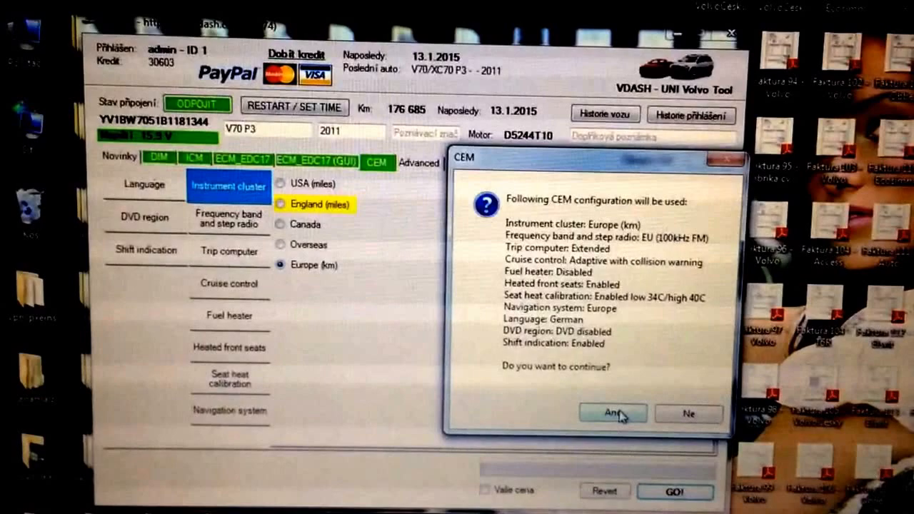
click(612, 412)
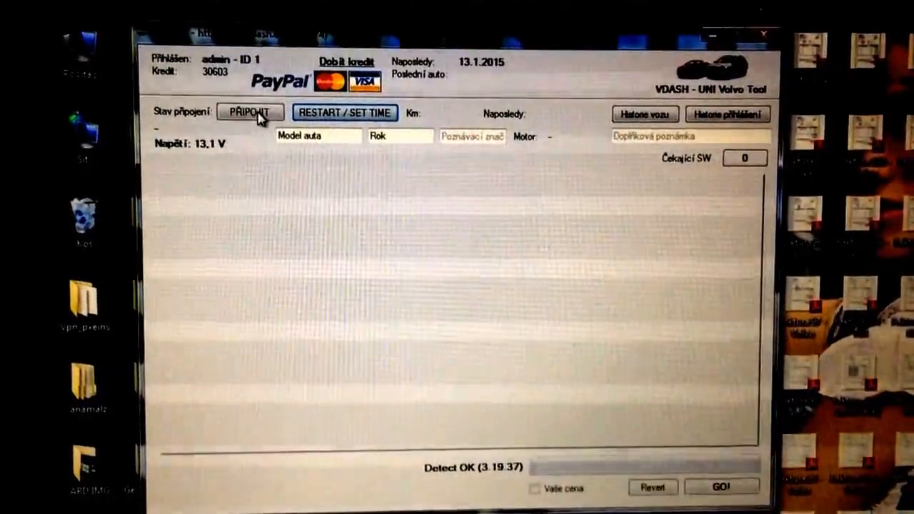
Reconnect to the V70 P3 after writing the configuration.
click(249, 113)
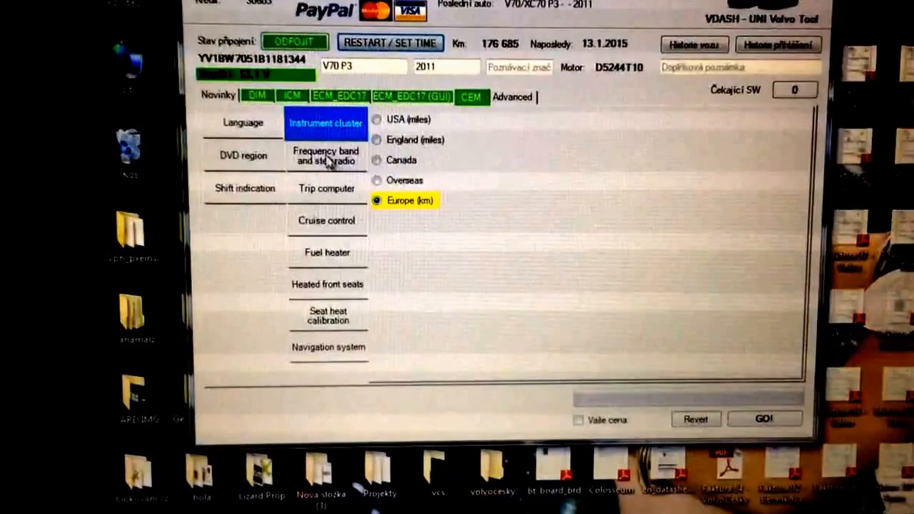
Verify frequency band, cruise control, heated front seats and seat heat calibration (low 34C, high 40C).
click(326, 155)
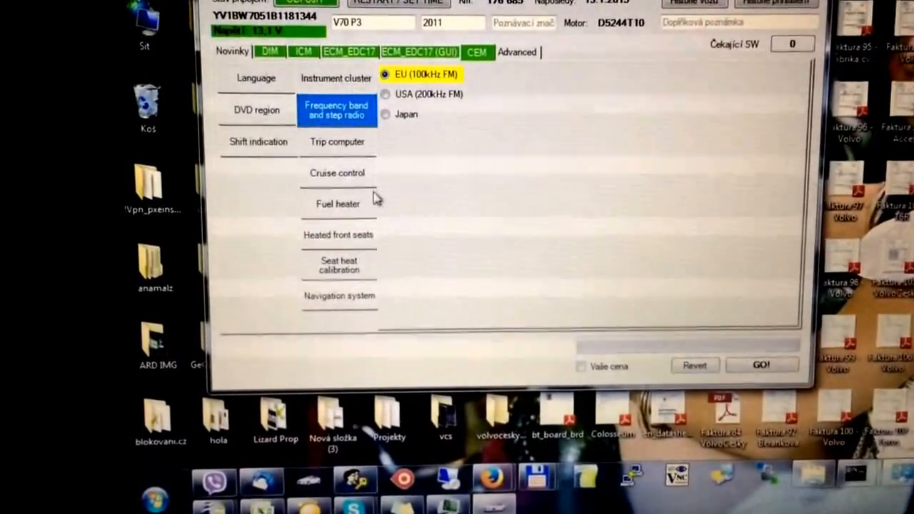
click(337, 173)
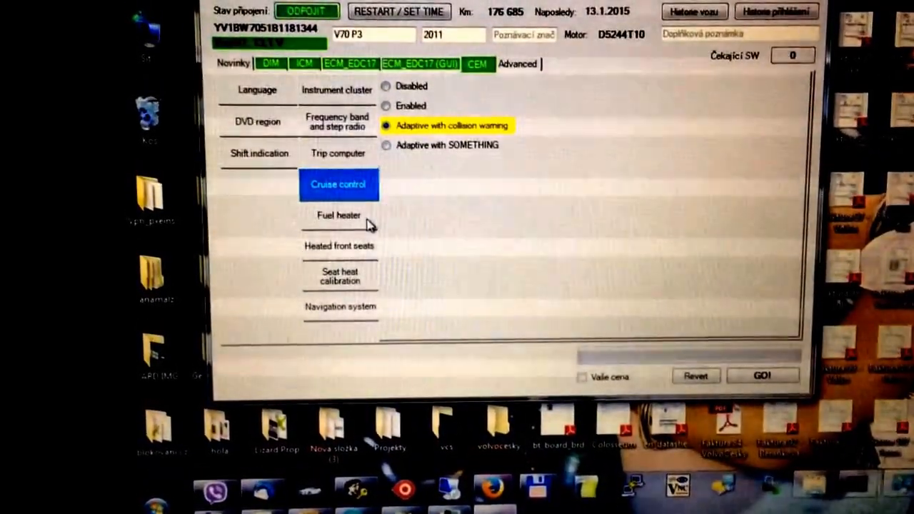
click(339, 214)
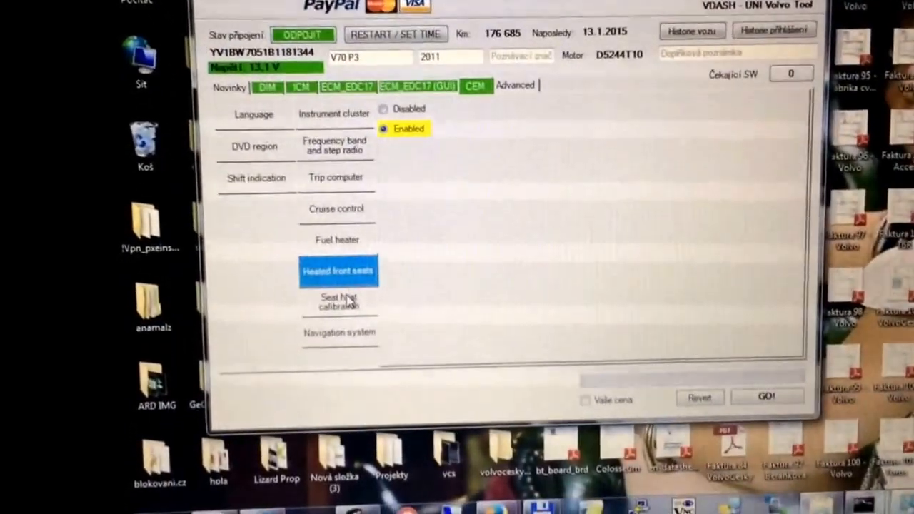
click(339, 300)
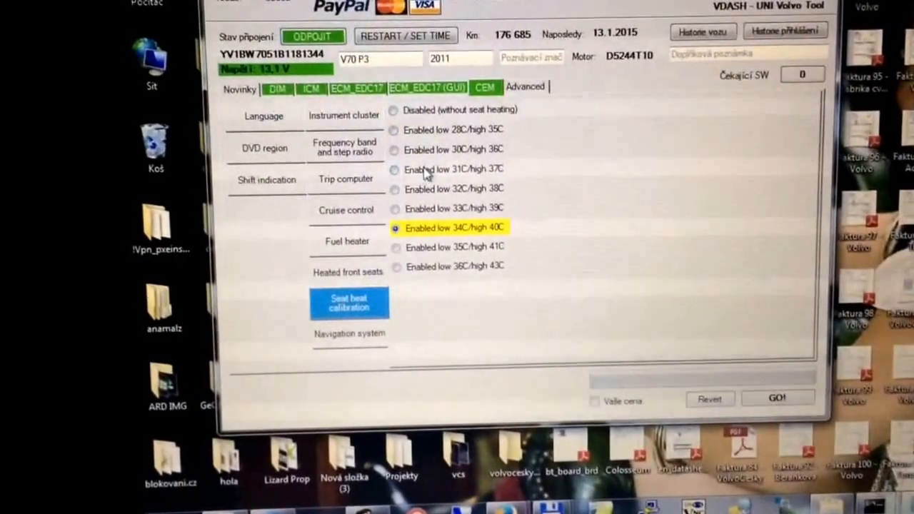